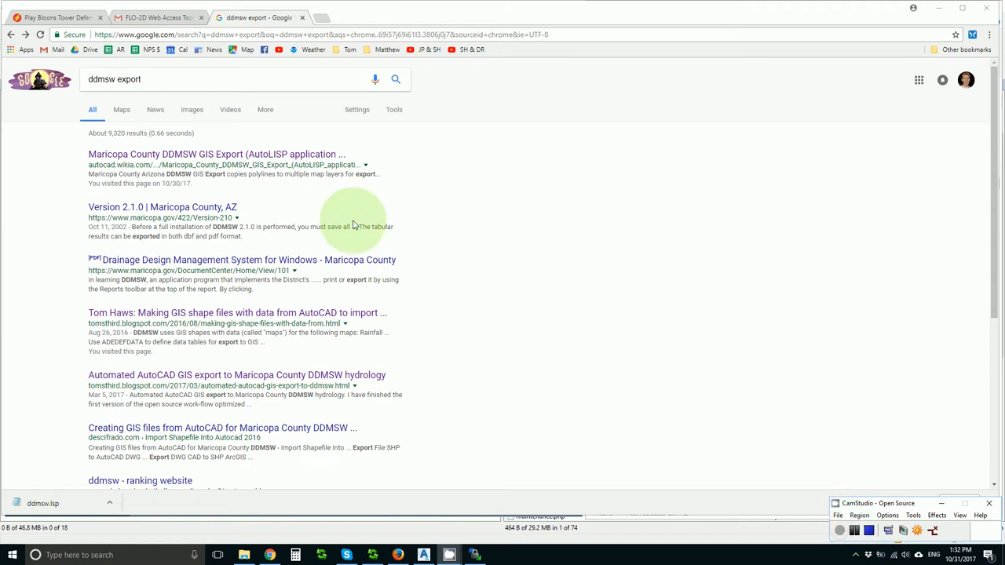
Open the Maricopa County DDMSW GIS Export wiki article and follow its hawsedc.com download link
left_click(216, 154)
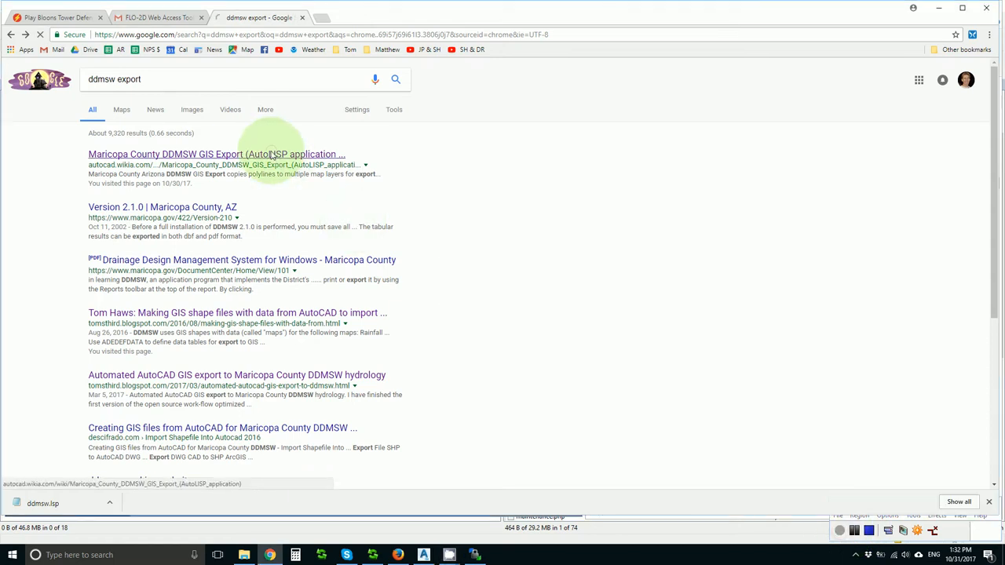
left_click(216, 154)
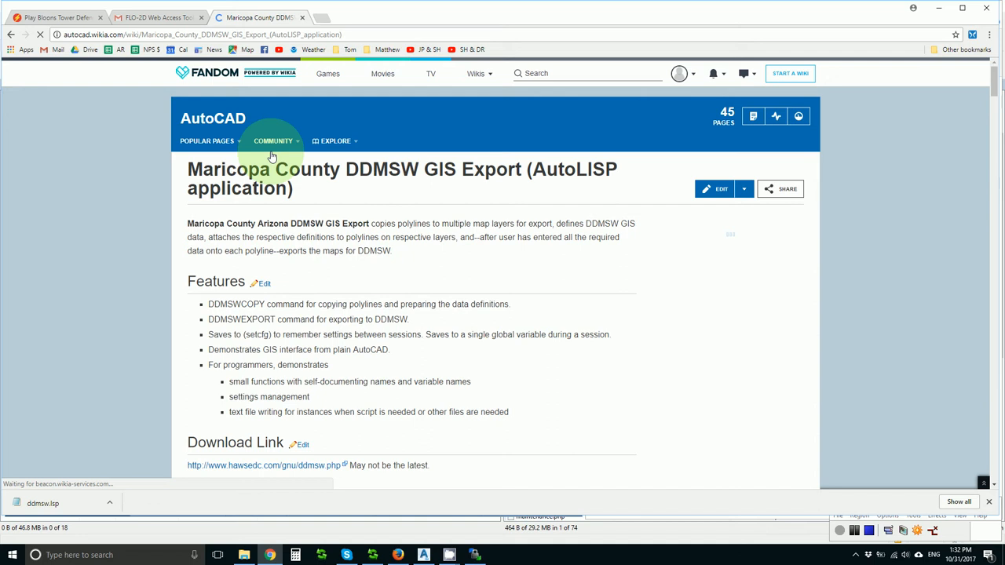
scroll("down", 3)
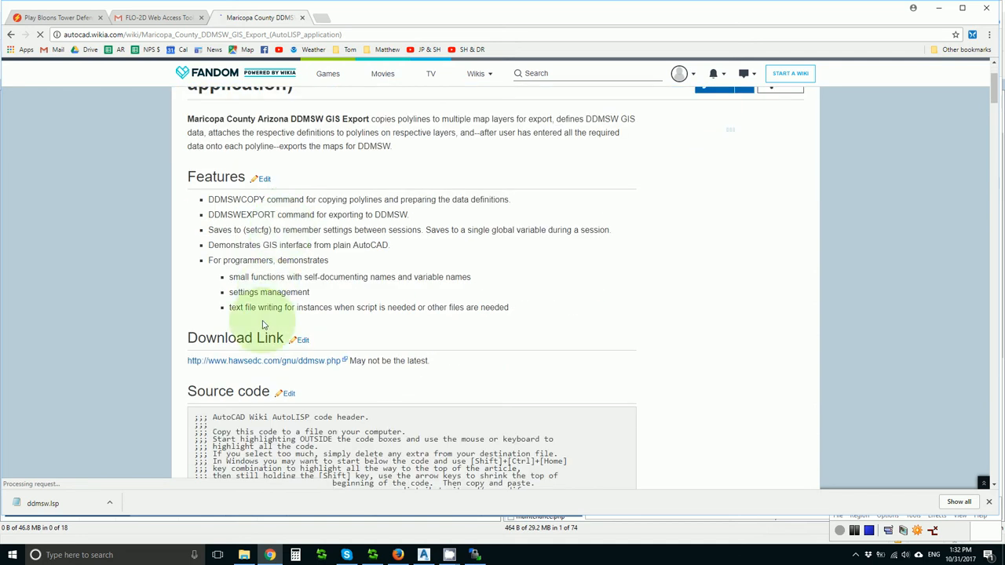
left_click(258, 360)
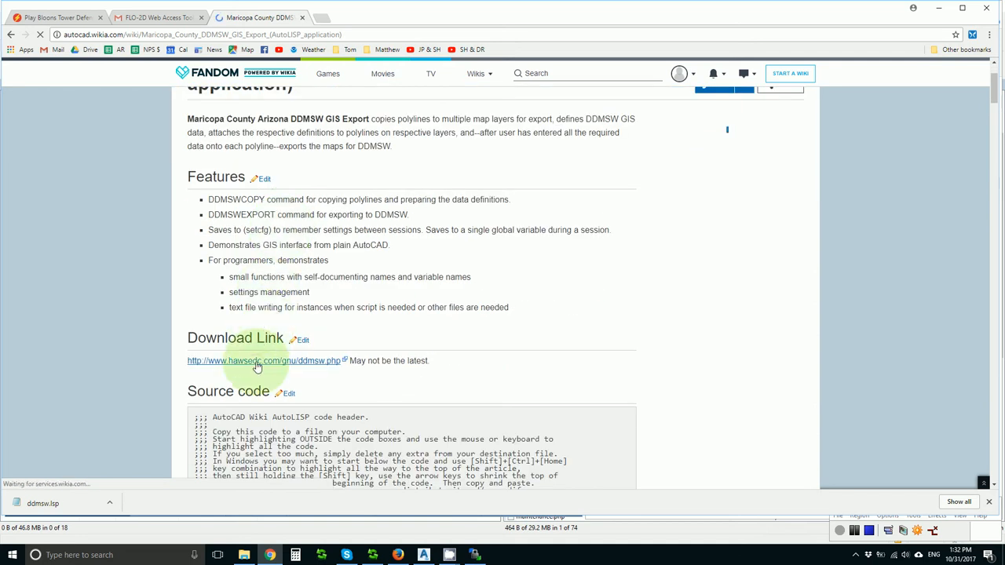
left_click(263, 360)
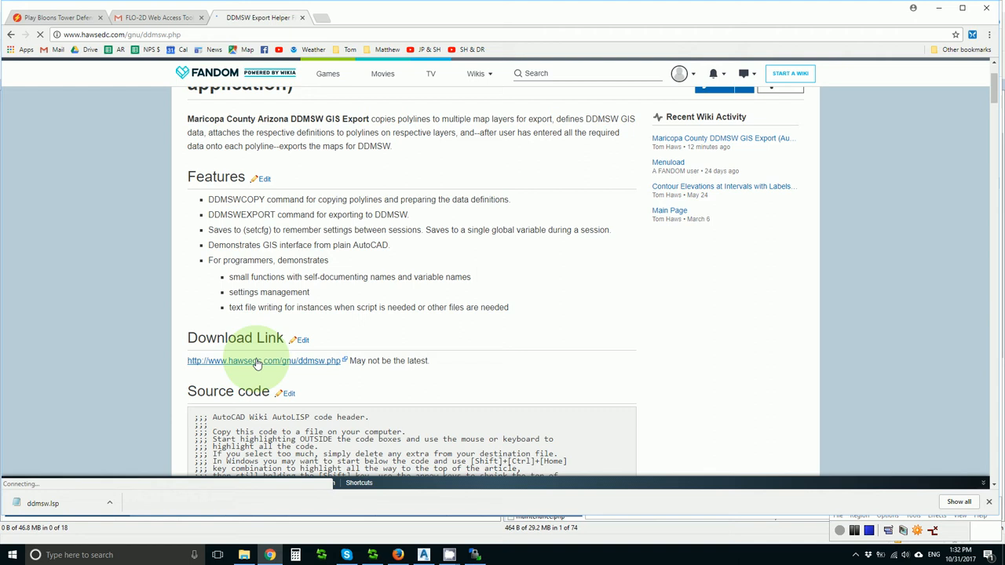
left_click(262, 361)
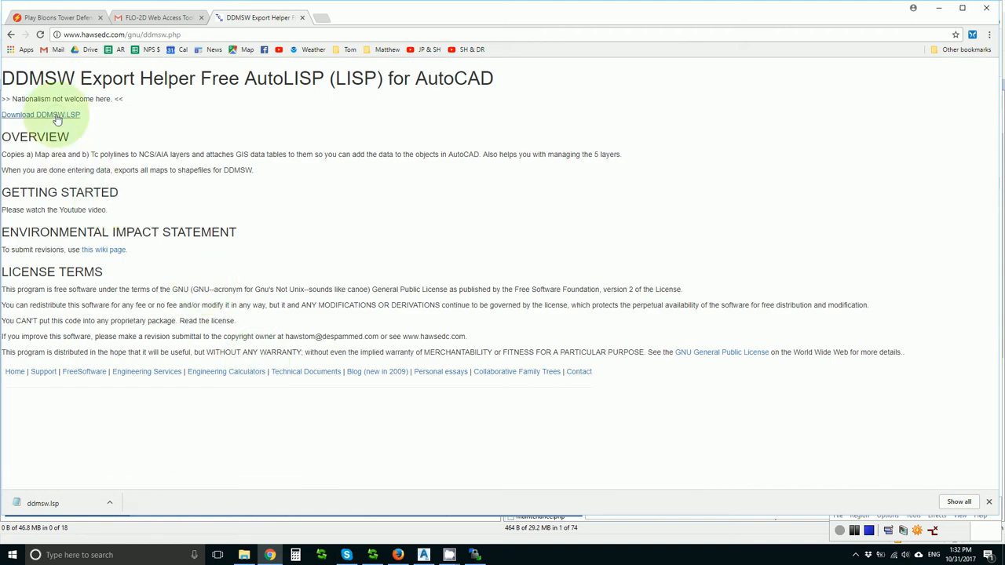
Save the DDMSW.LSP helper file to the Desktop as ddmsw (1).lsp
right_click(40, 115)
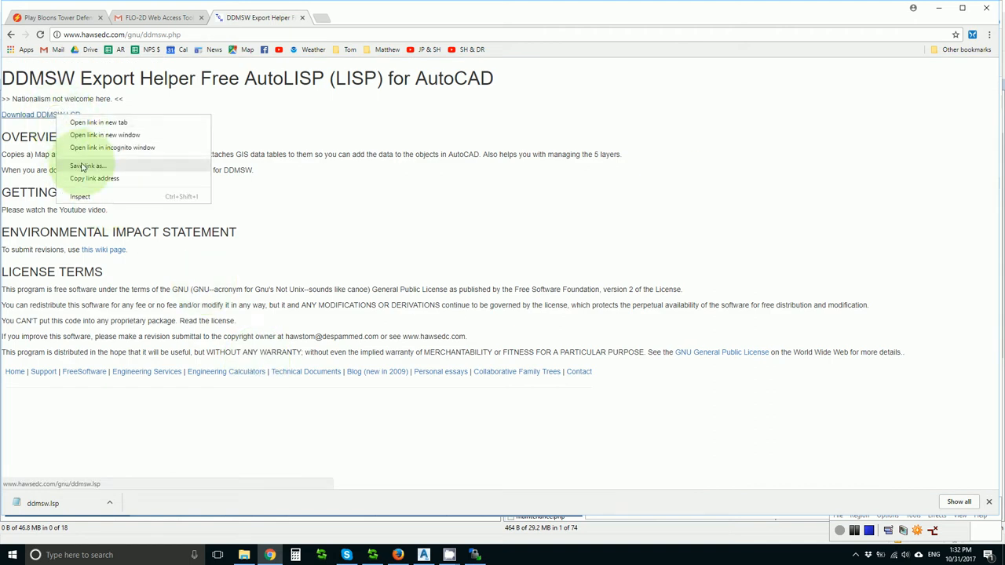
left_click(88, 165)
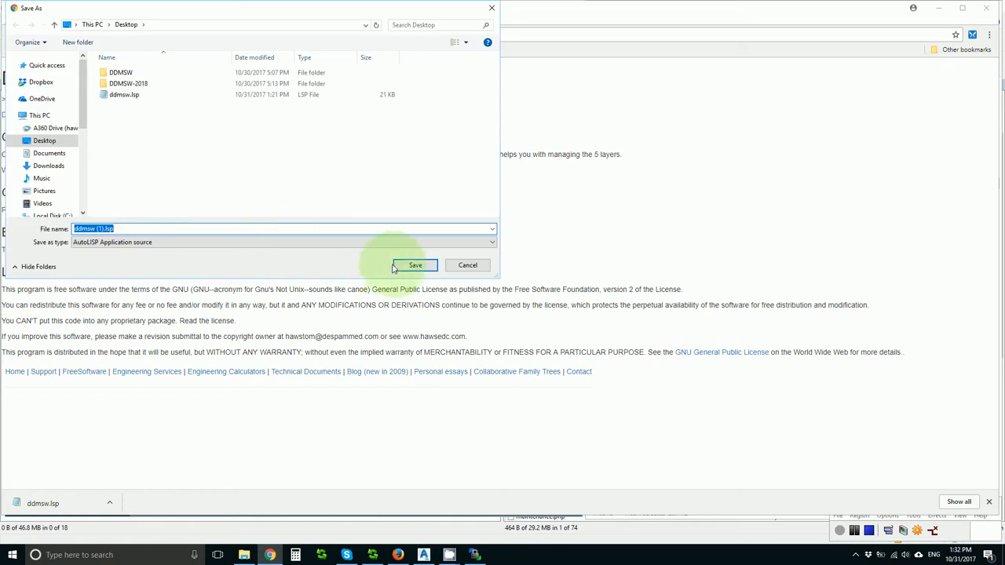
left_click(414, 265)
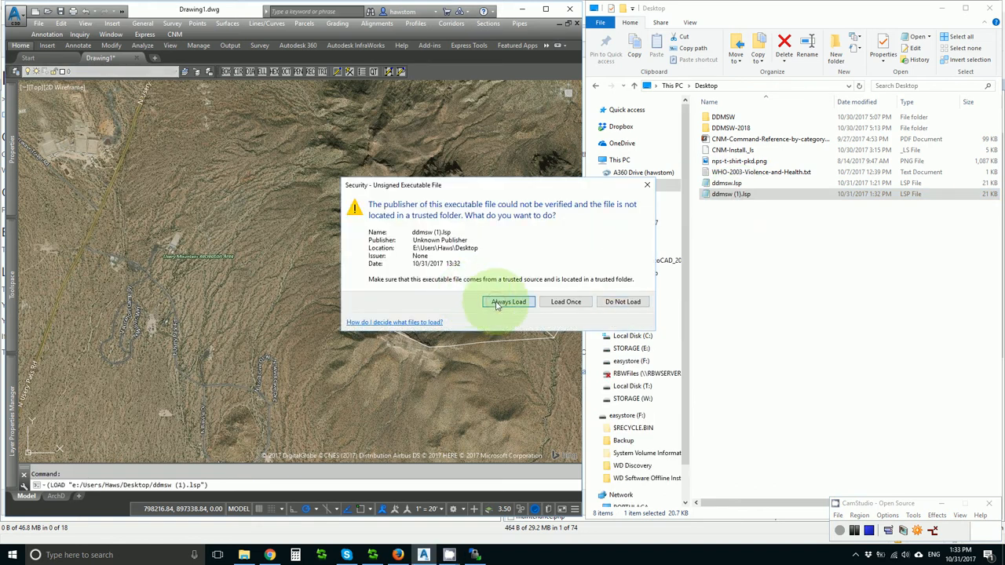
Always load the unsigned ddmsw (1).lsp helper and dismiss its export-process notice
left_click(508, 301)
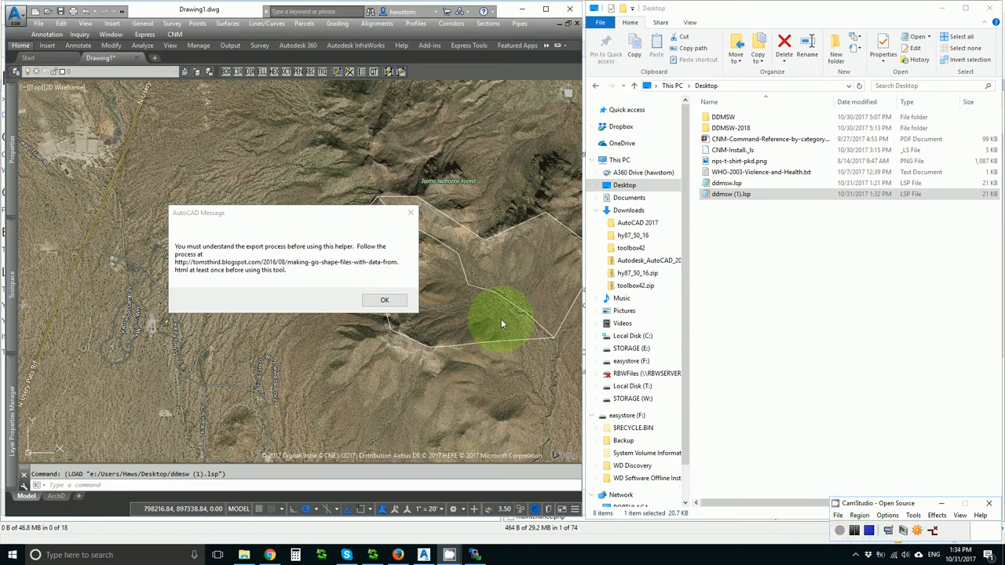
left_click(384, 300)
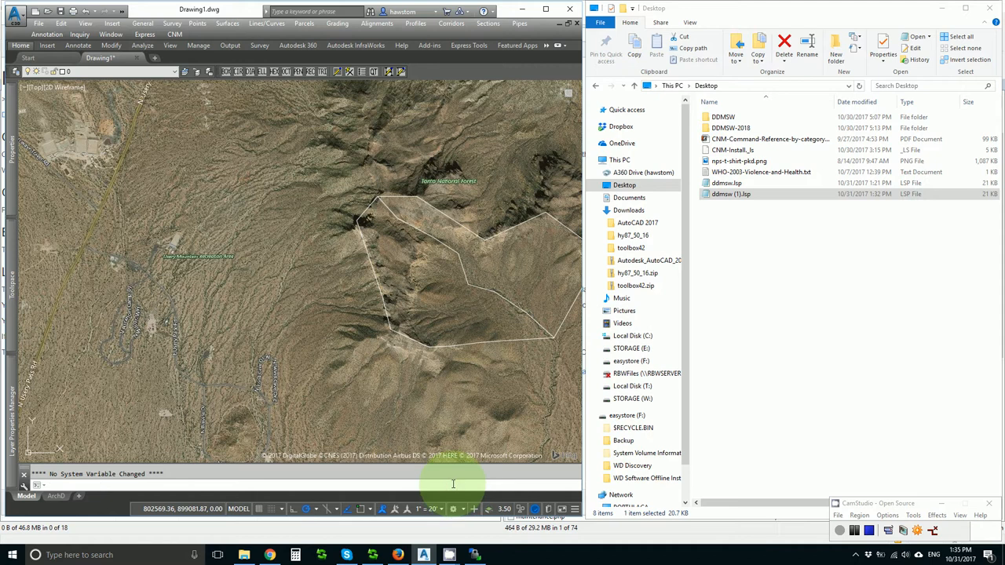
Run DDMSW to copy the picked Tc and watershed polylines onto new C-STRM-DDMS layers
type("dd")
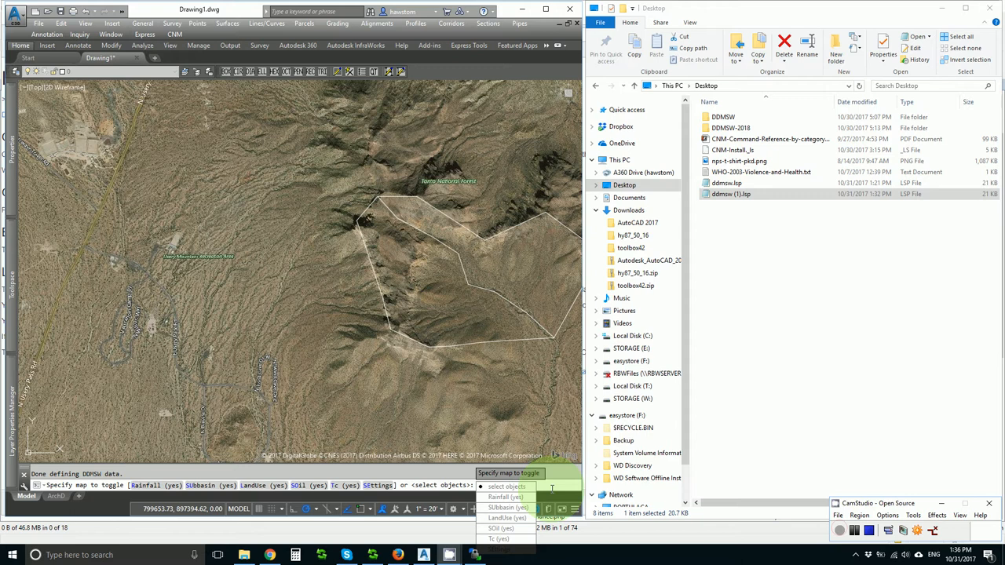
left_click(495, 528)
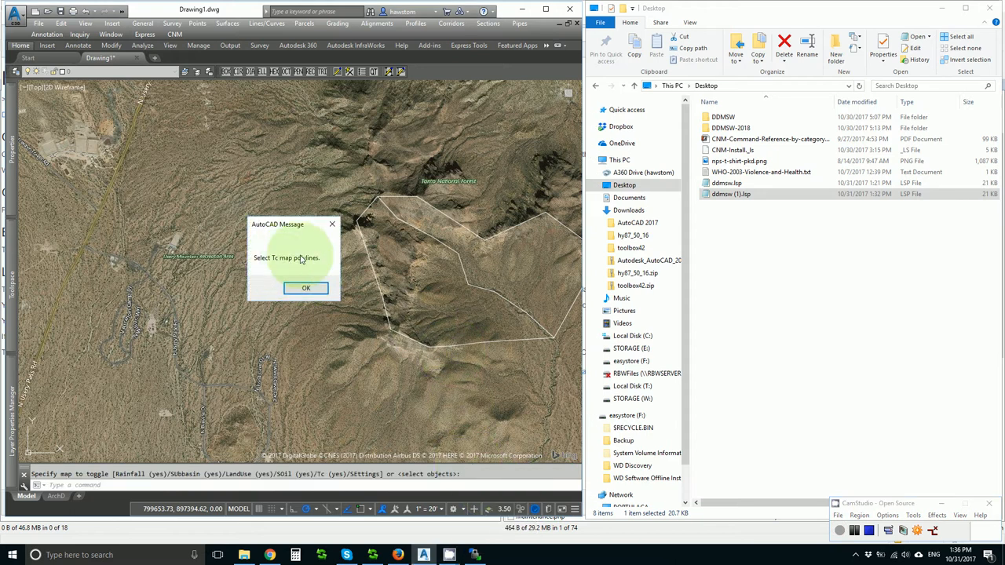
left_click(306, 287)
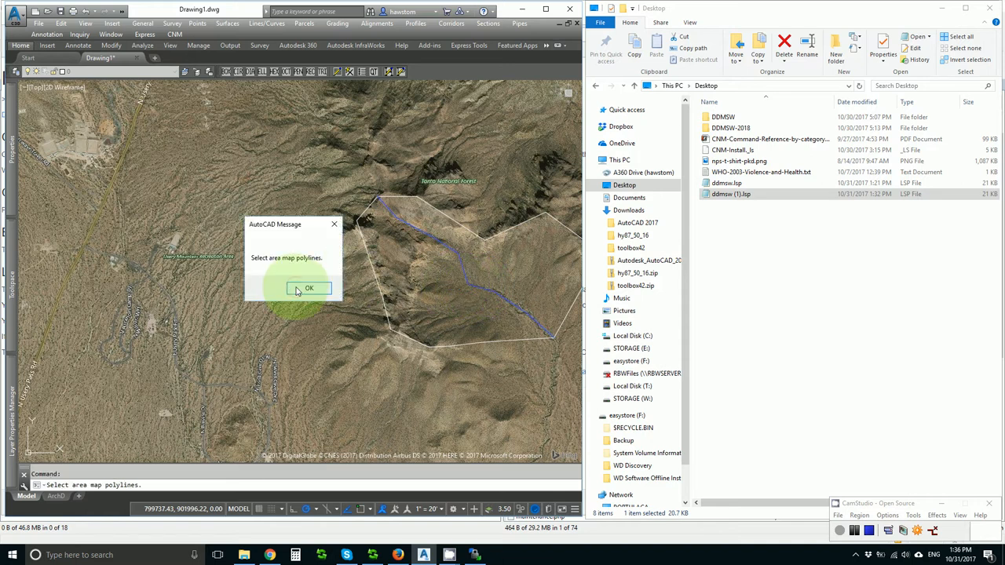
left_click(308, 288)
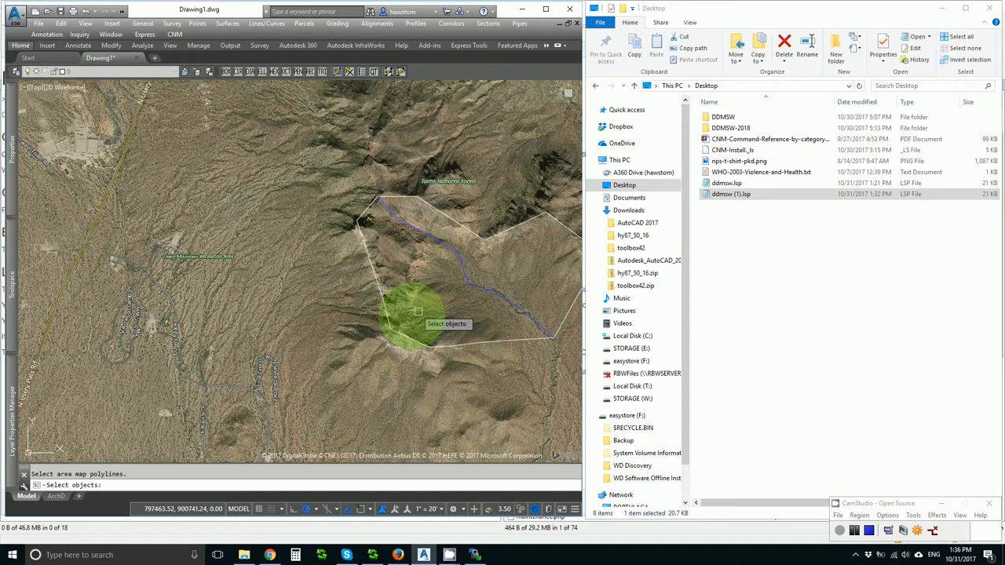
left_click(418, 311)
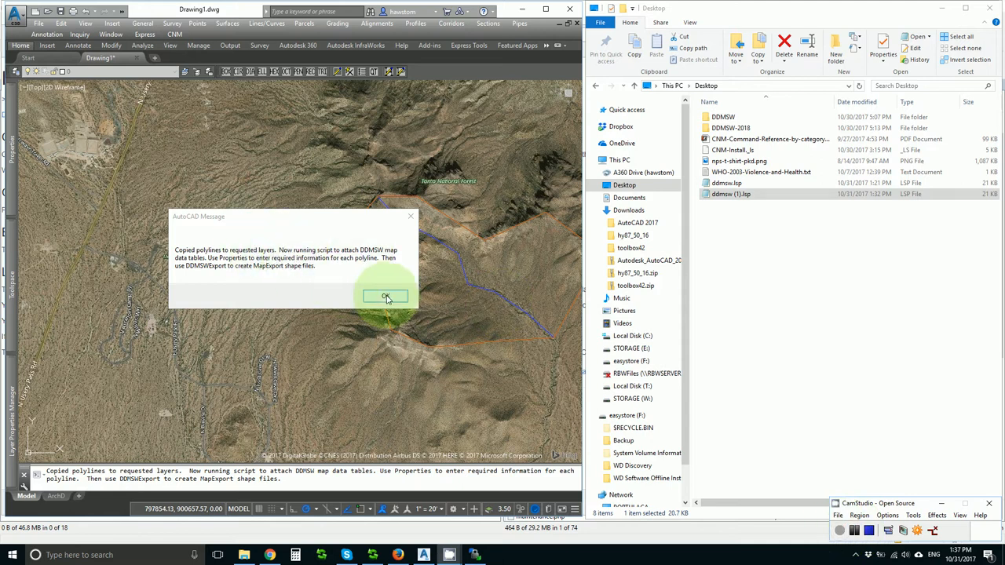
left_click(386, 297)
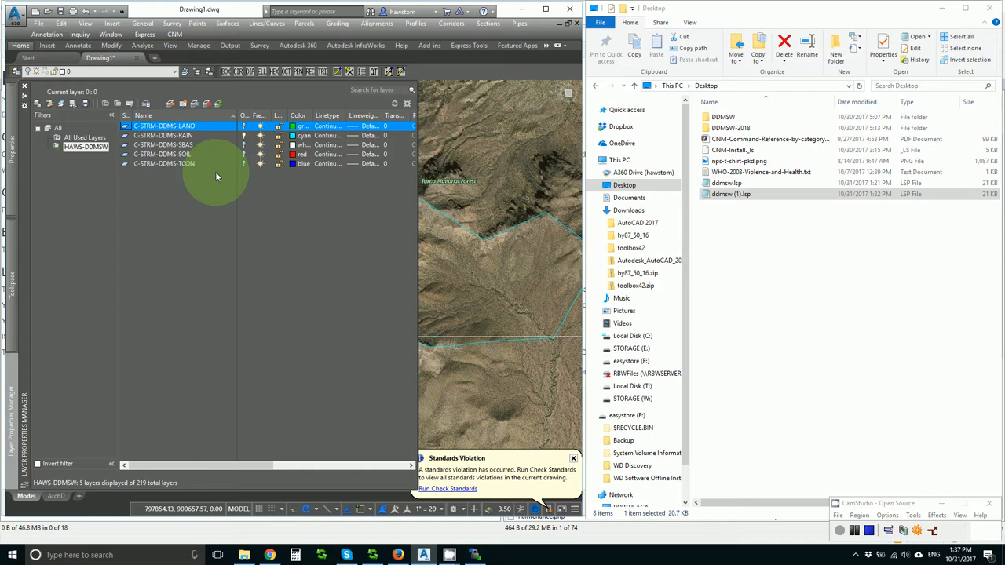
Close the Layer Properties Manager and put the watershed polyline on the C-STRM-DDMS layers
left_click(164, 126)
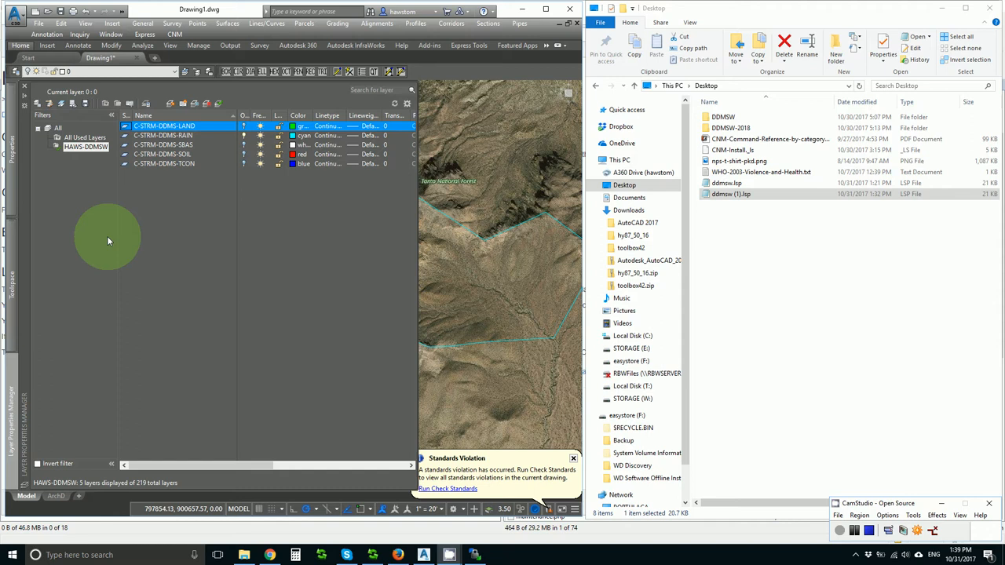
left_click(165, 126)
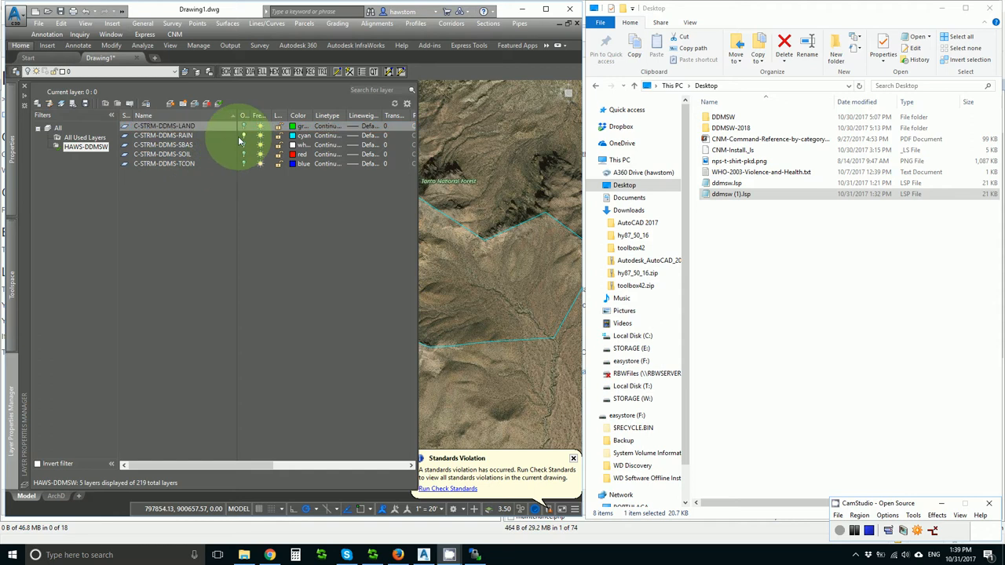
left_click(164, 126)
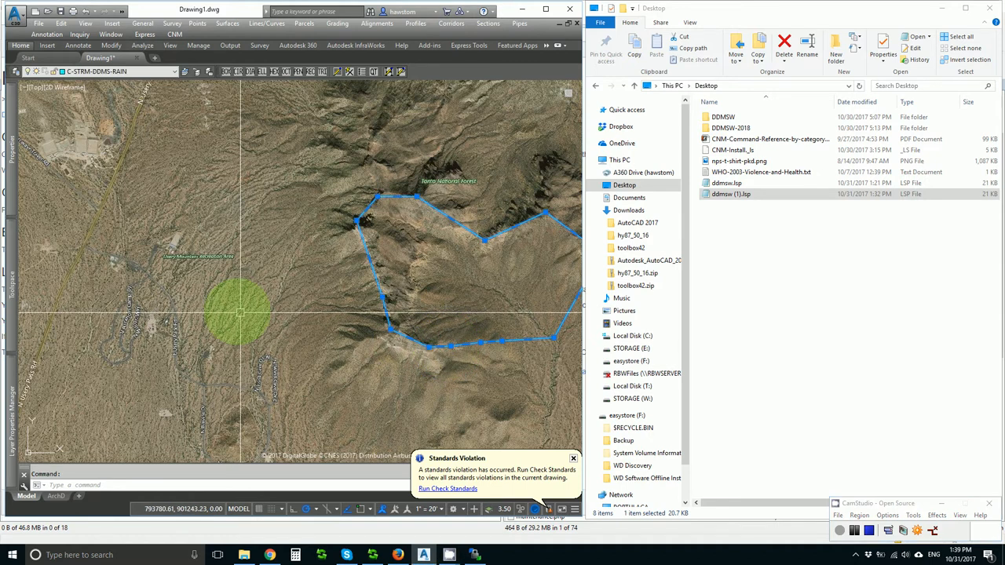
mouse_move(59, 208)
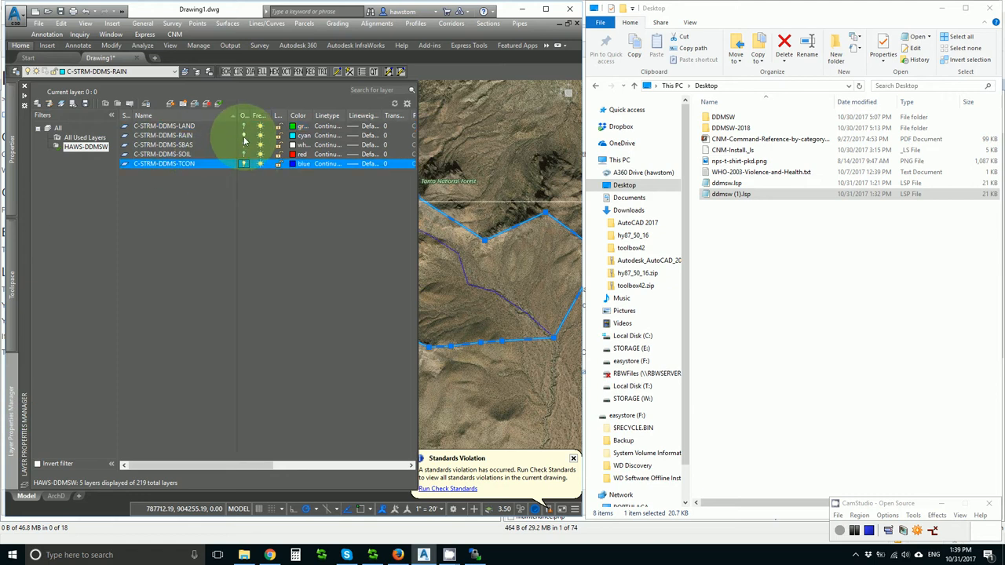
left_click(164, 135)
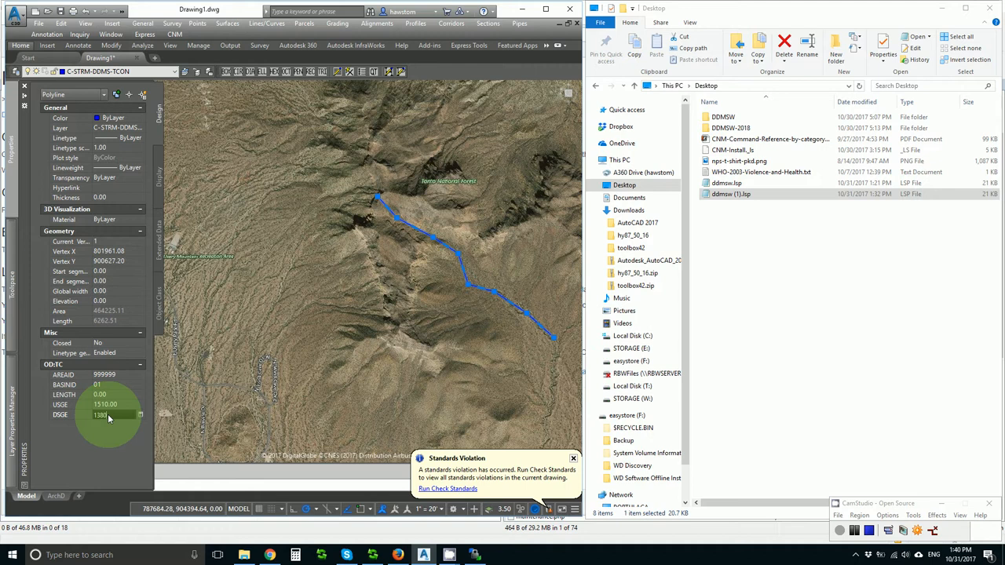
Set the Tc flow line's OD:TC downstream elevation to 1380
left_click(104, 414)
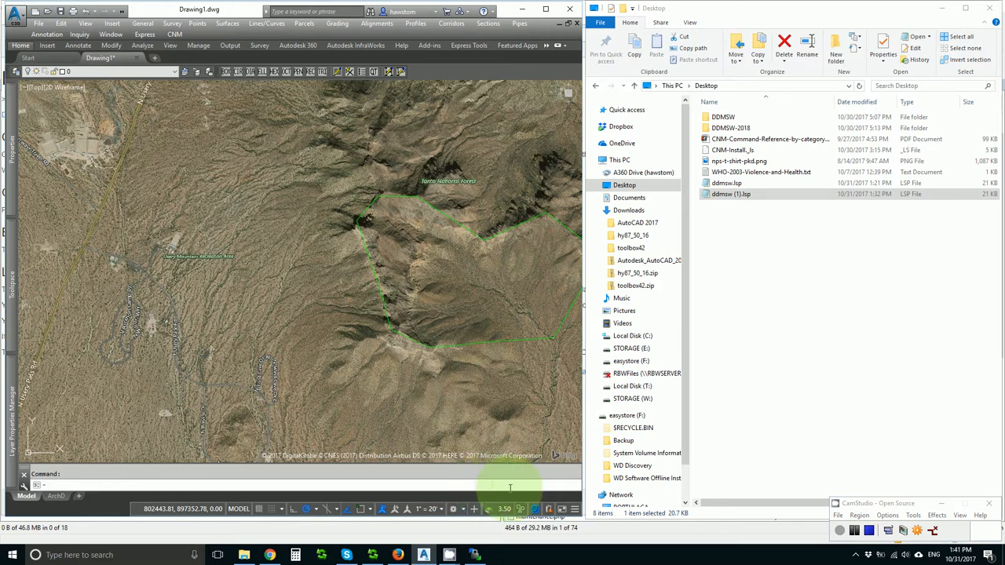
Run DDMSWEXPORT and save the export into a new Desktop folder named Tom
type("ddmsw")
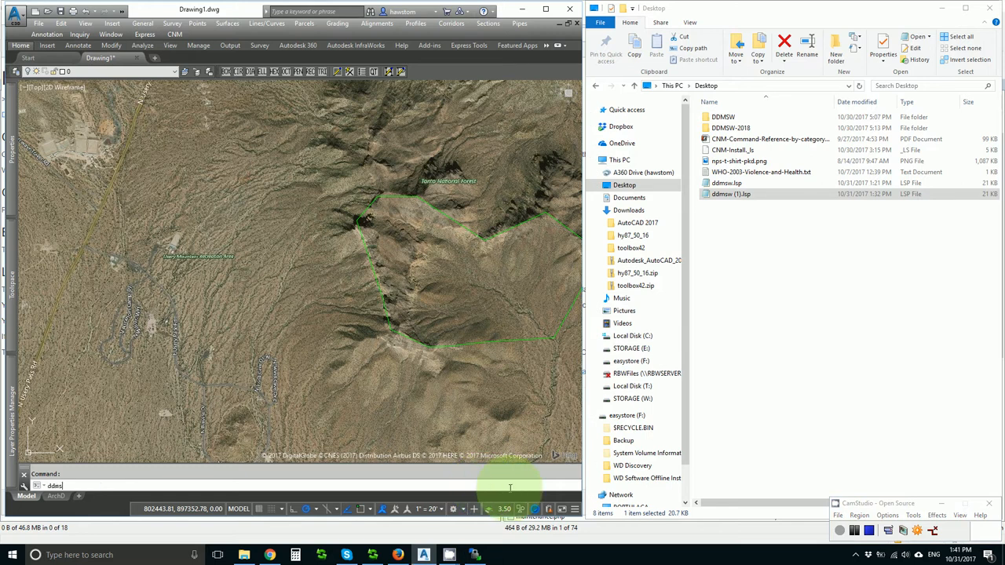
type("DDMSWEXPORT")
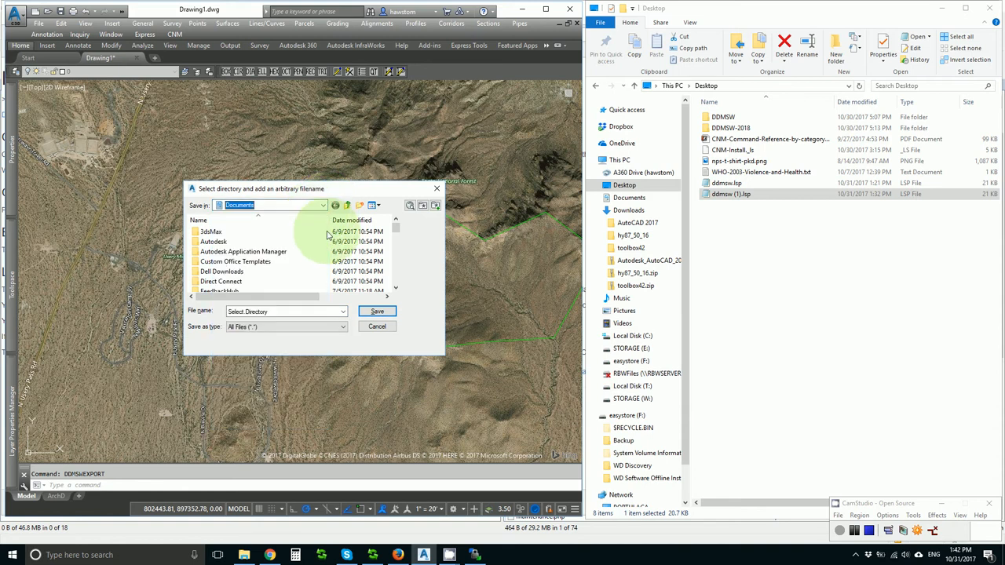
left_click(322, 204)
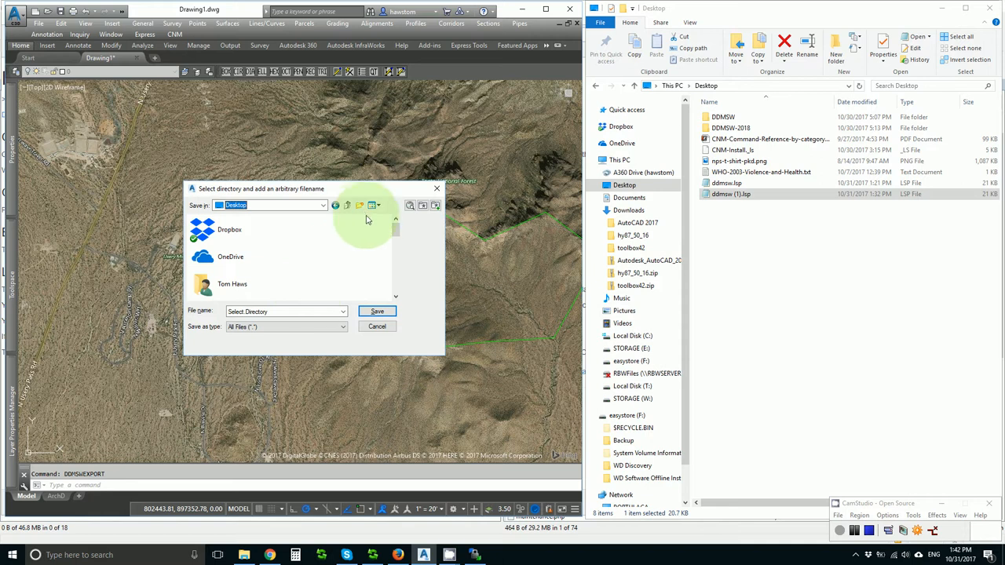
left_click(359, 205)
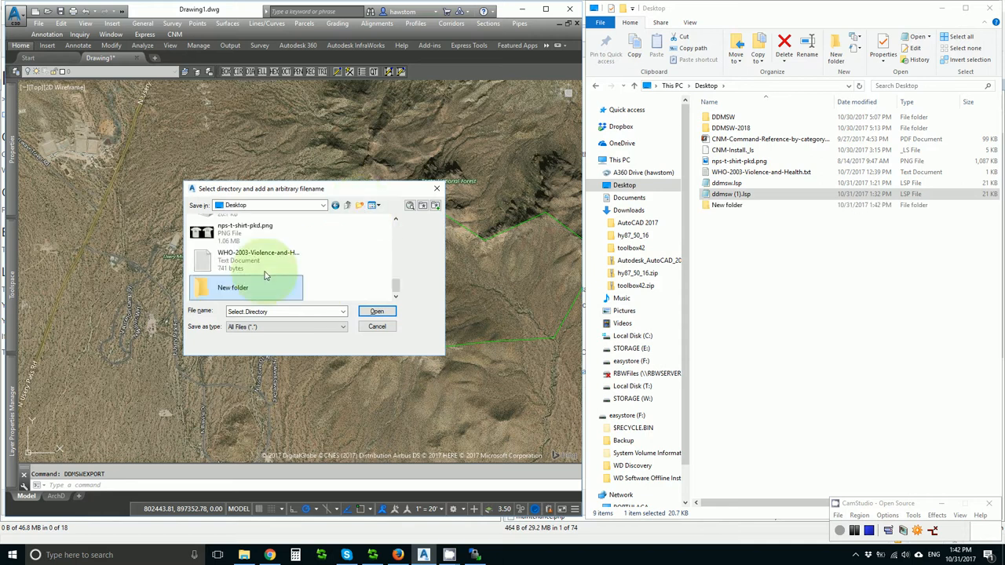
left_click(233, 286)
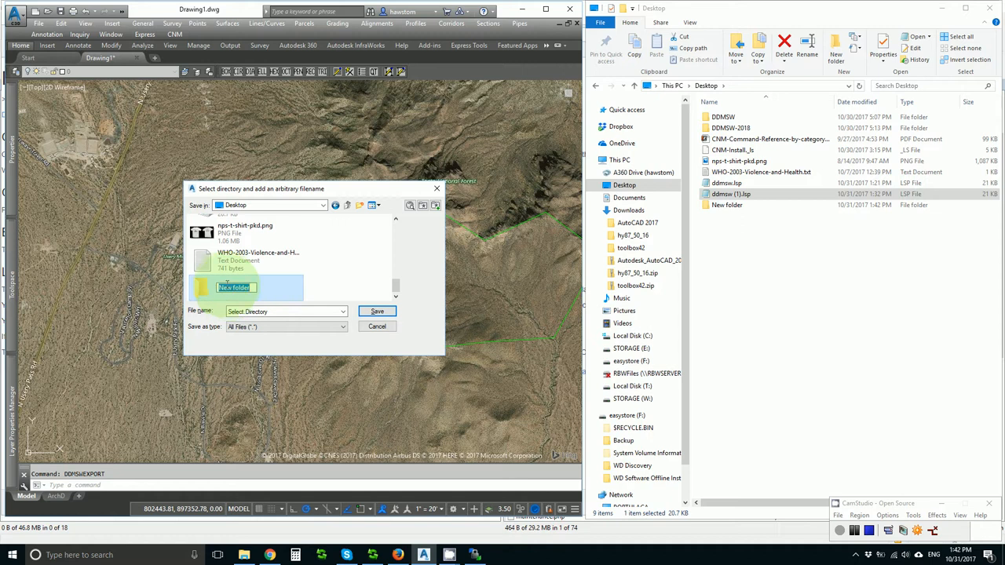
type("Tom")
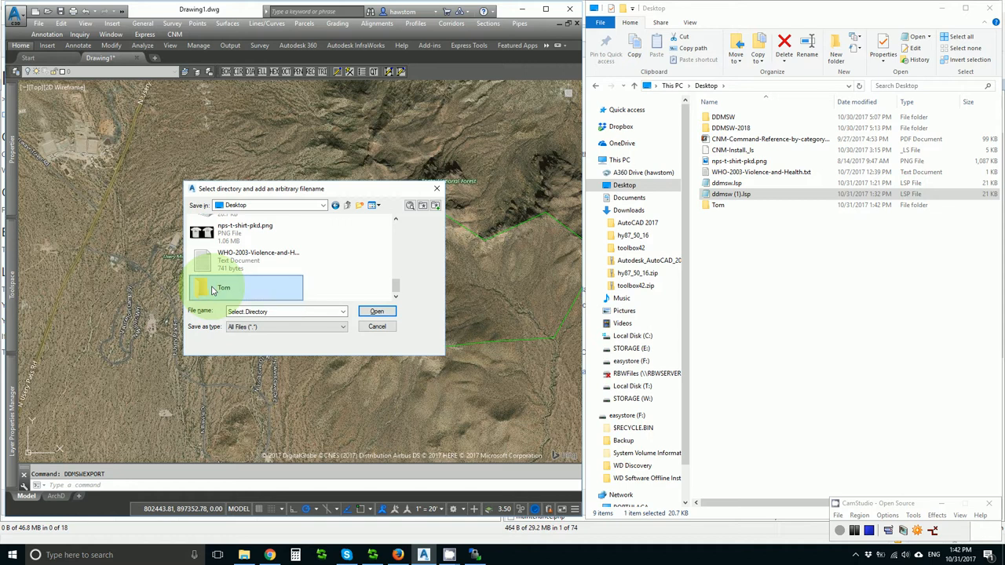
double_click(224, 288)
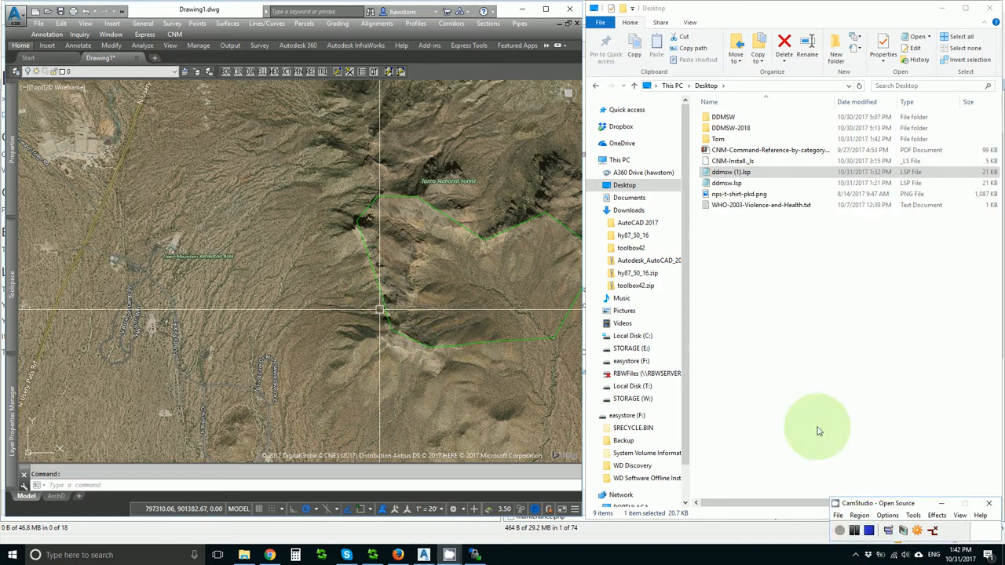
Open the Tom folder in File Explorer to view the exported shapefiles
left_click(718, 139)
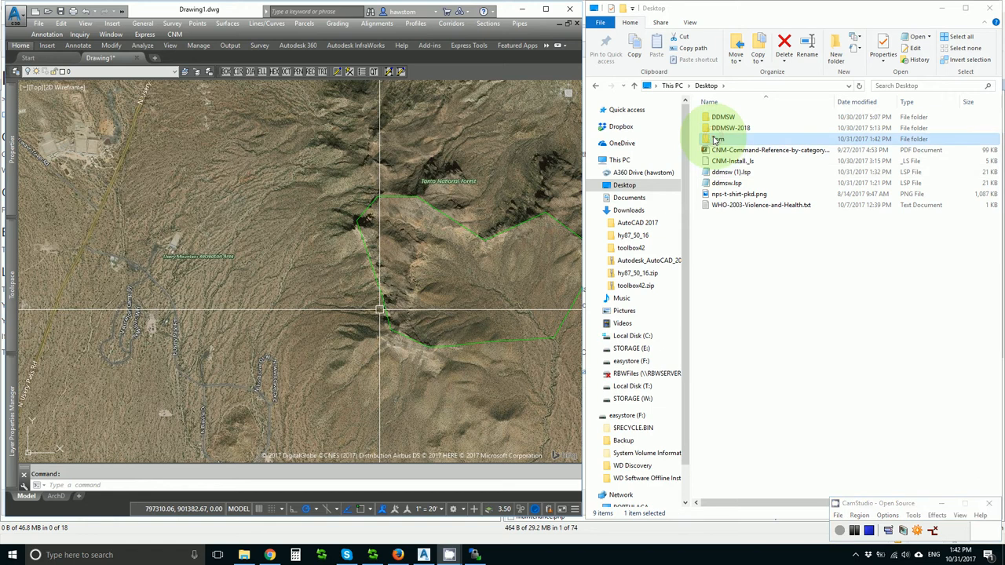
double_click(719, 139)
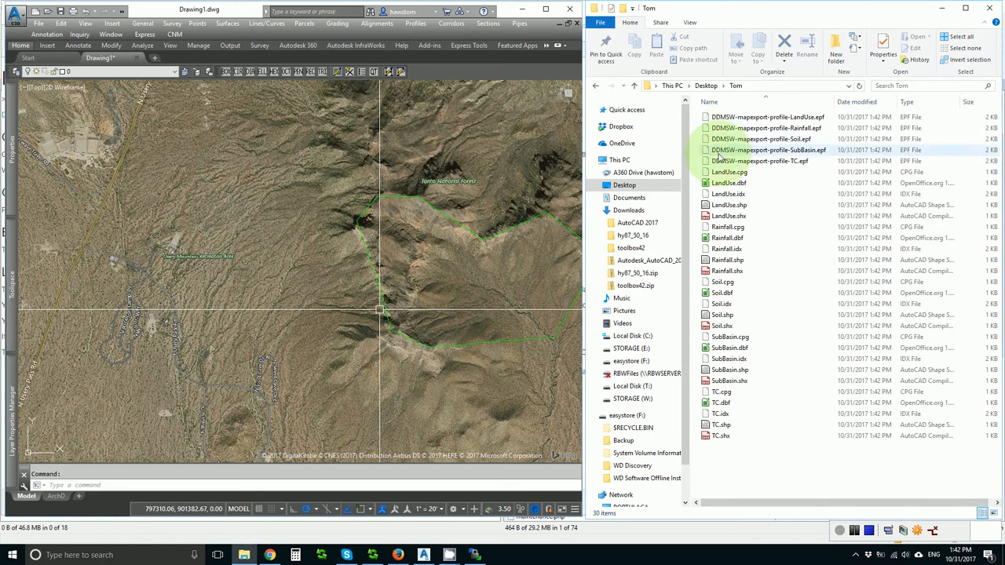